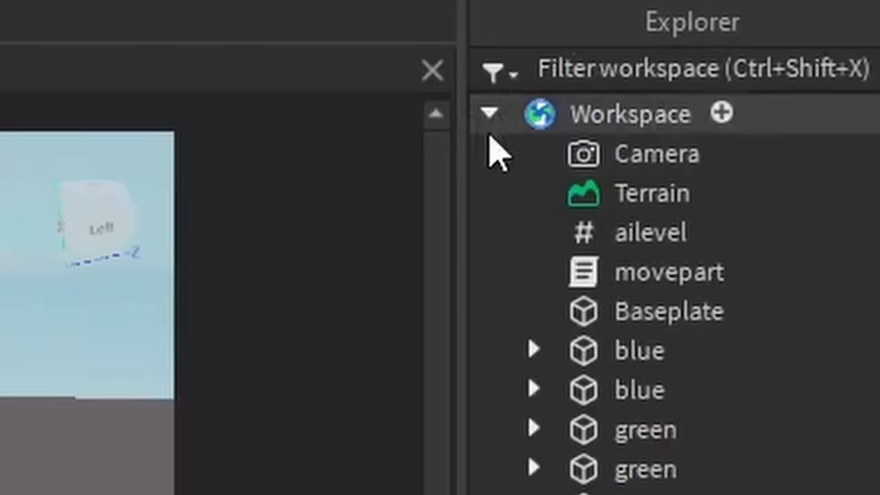
Open the Insert Object list from the + beside Workspace in the Explorer.
{"action": "left_click", "coordinate": [490, 112]}
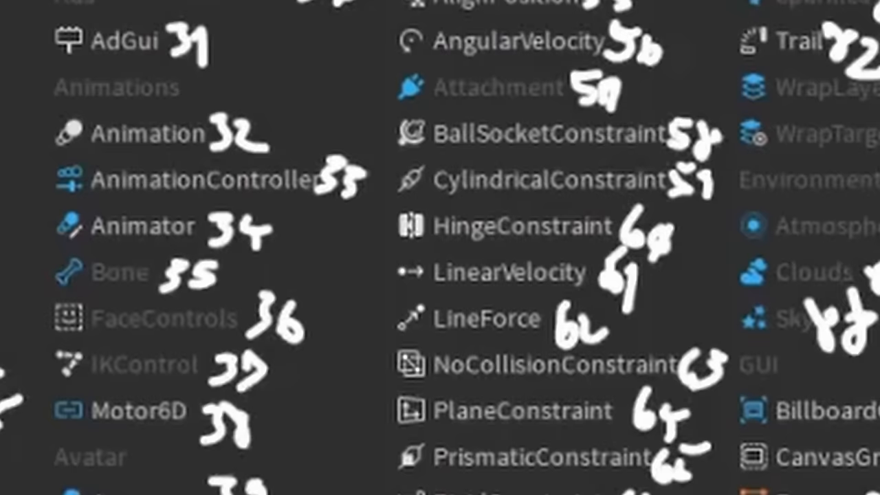
{"action": "scroll", "scroll_direction": "down", "scroll_amount": 3}
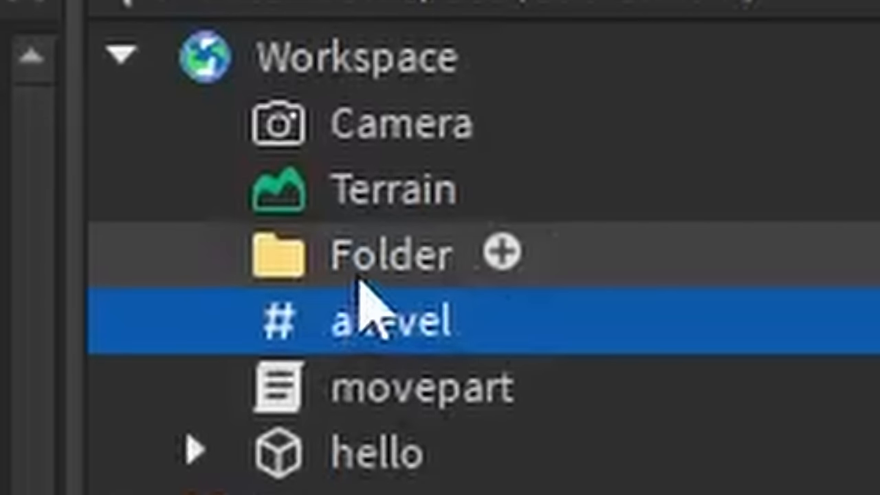
Select the new Folder in the Explorer to reposition it under 873ty.
{"action": "left_click", "coordinate": [391, 255]}
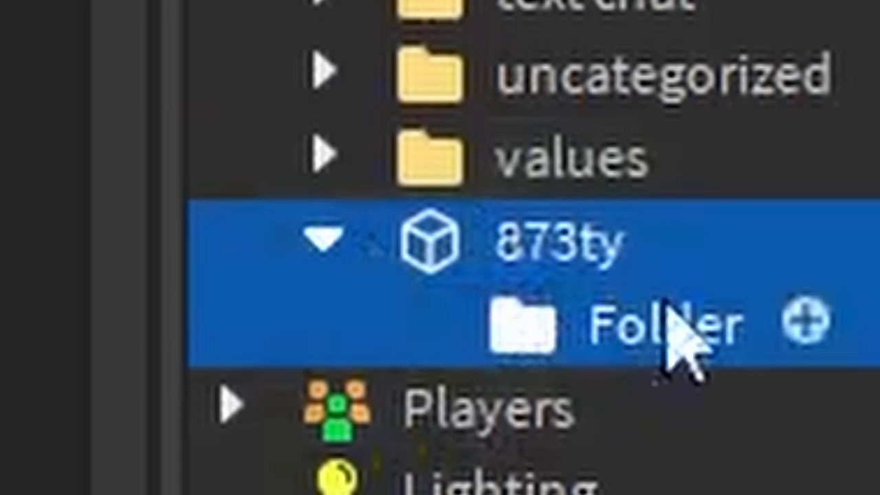
{"action": "mouse_move", "coordinate": [386, 309]}
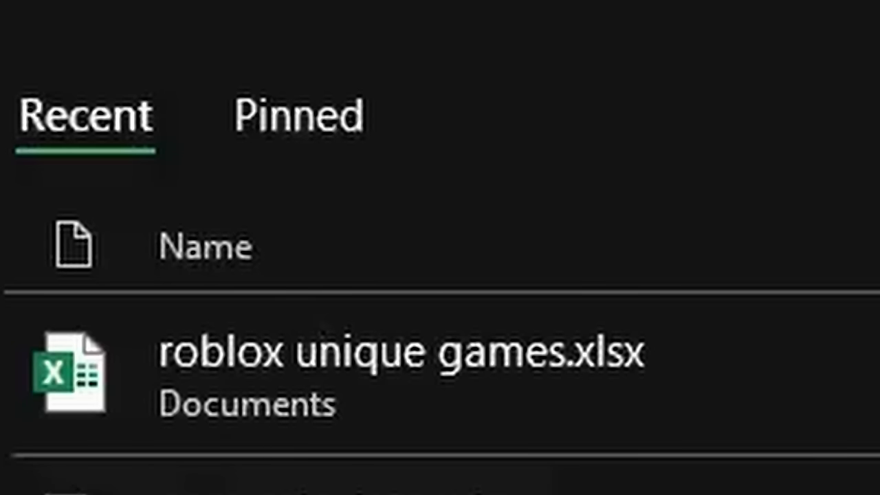
{"action": "mouse_move", "coordinate": [650, 406]}
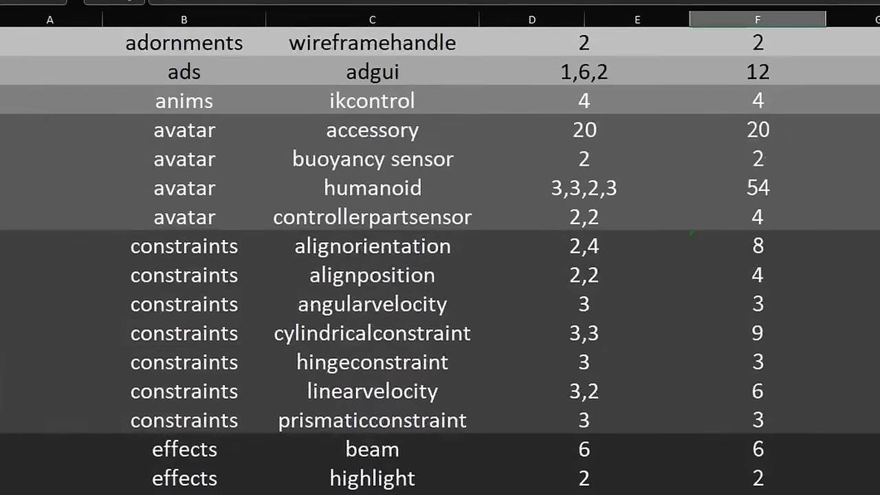
{"action": "scroll", "scroll_direction": "down", "scroll_amount": 3}
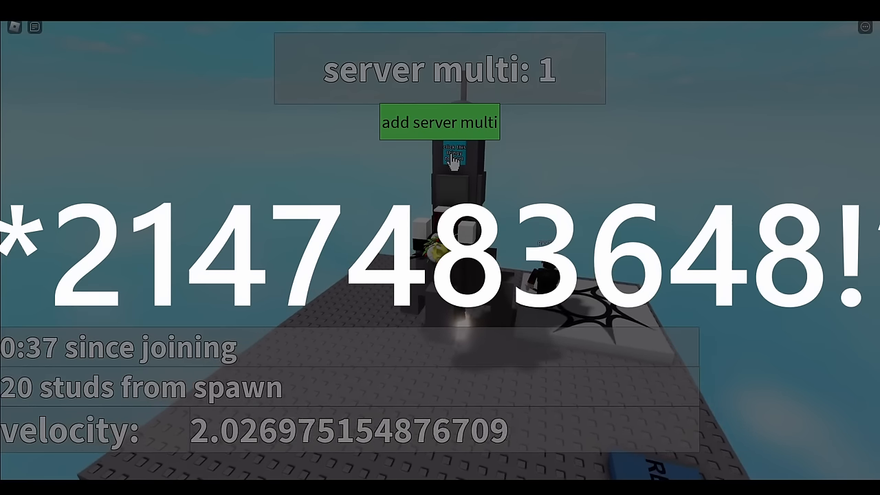
{"action": "left_click", "coordinate": [440, 122]}
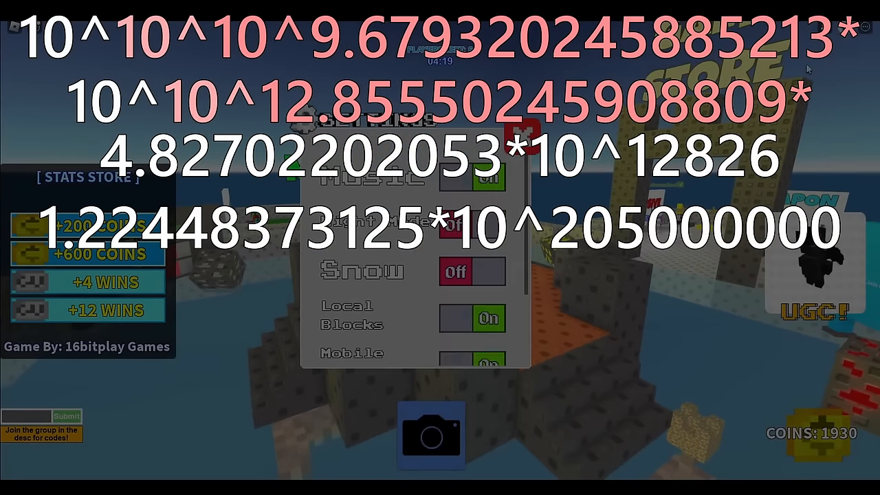
{"action": "scroll", "scroll_direction": "down", "scroll_amount": 3}
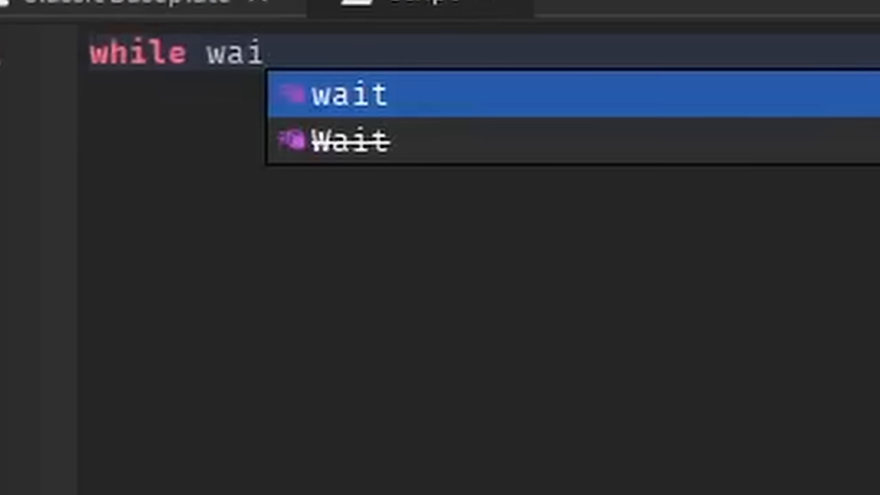
Declare local num = 0 and write the while loop calling print(num).
{"action": "type", "text": "t(1) do"}
{"action": "type", "text": "print"}
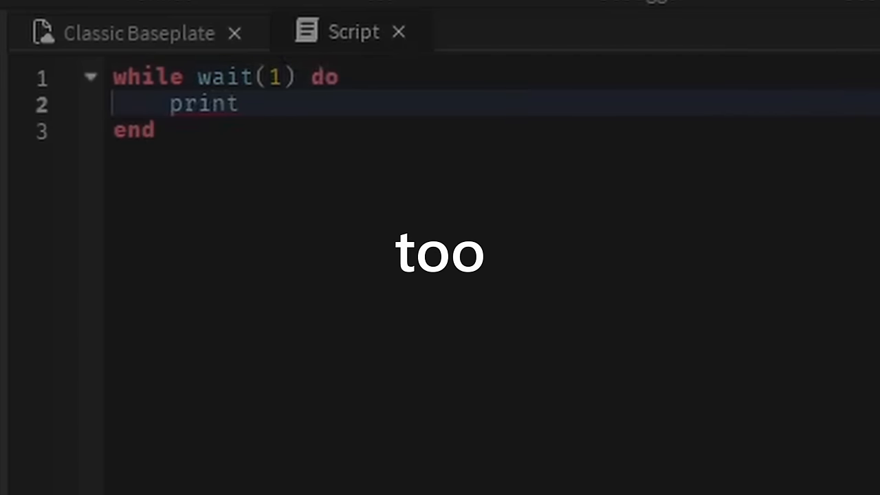
{"action": "type", "text": "("}
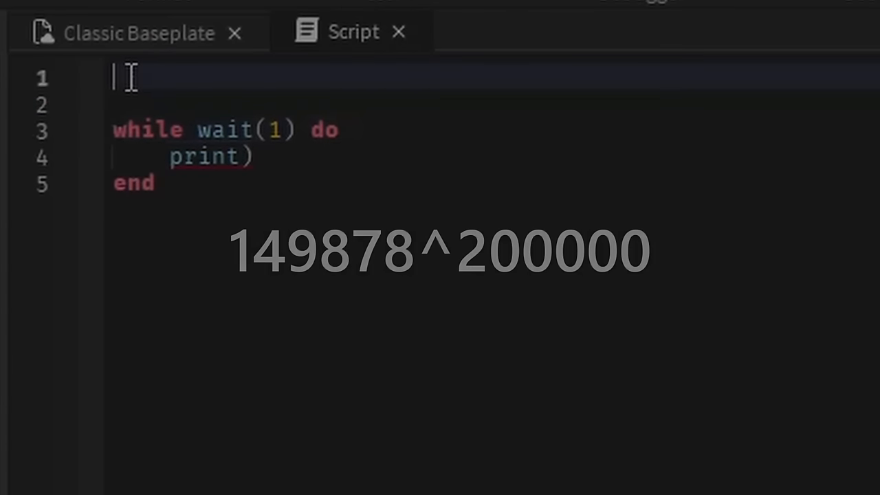
{"action": "type", "text": "local num"}
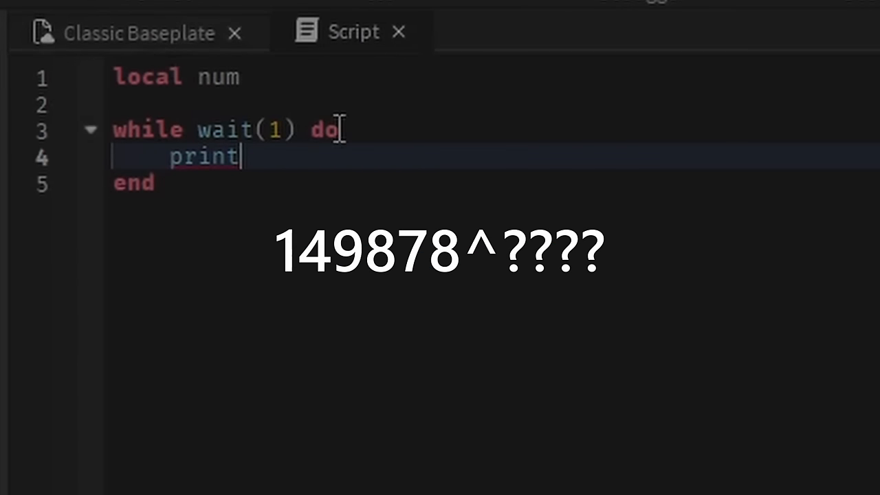
{"action": "type", "text": "= 0"}
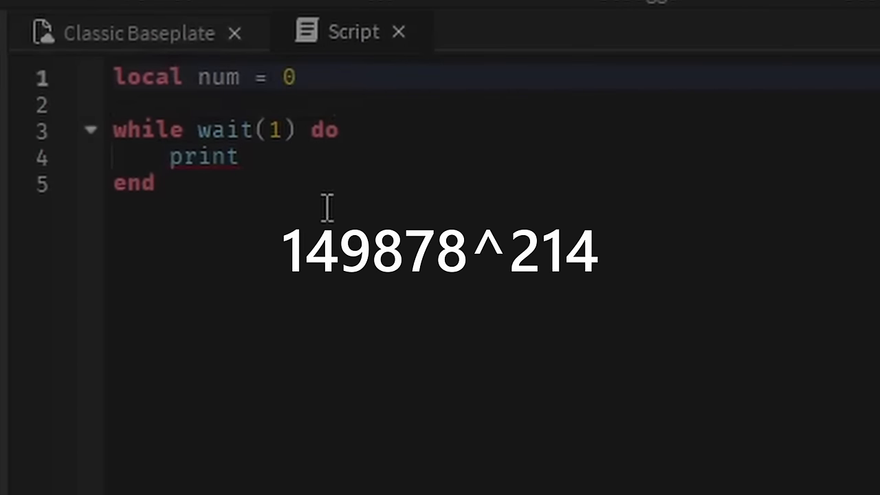
{"action": "type", "text": "("}
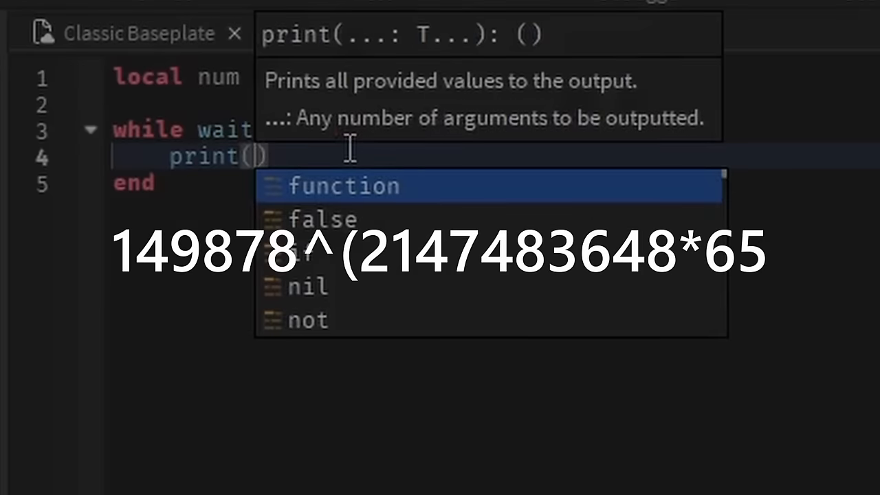
{"action": "type", "text": "num"}
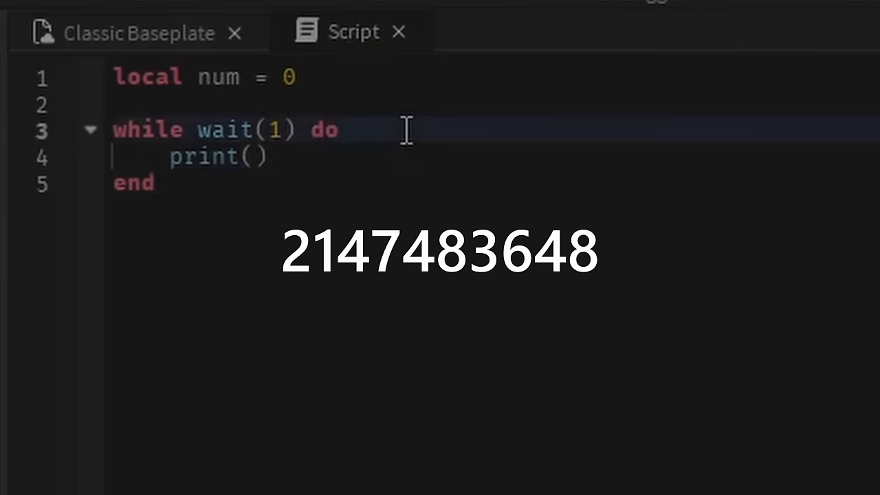
{"action": "left_click", "coordinate": [241, 157]}
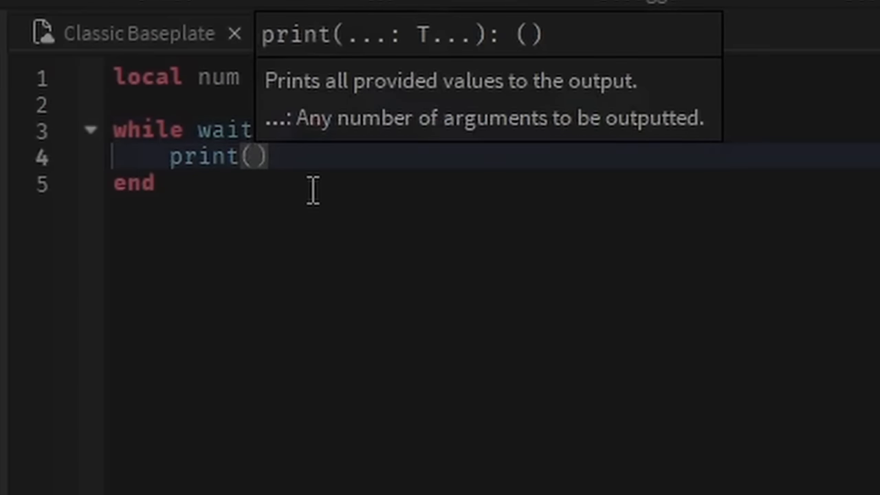
{"action": "type", "text": "num +1"}
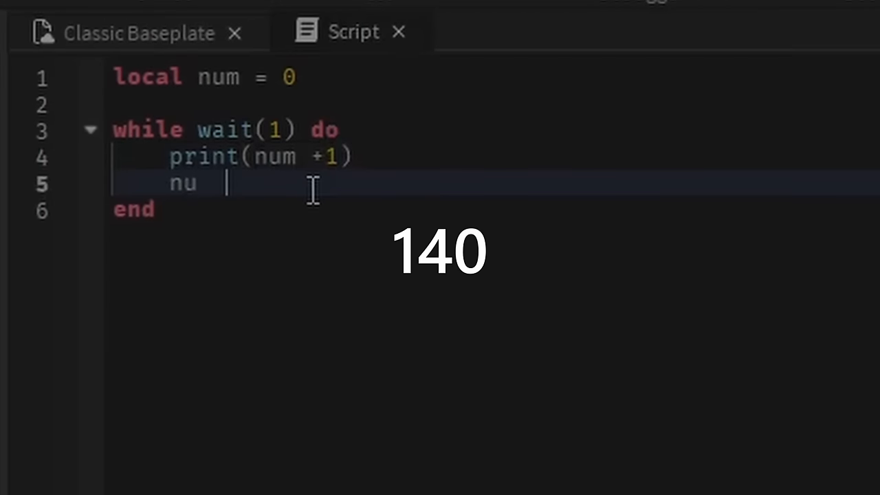
Add num += 1 and a message print to the loop, then begin another print line.
{"action": "type", "text": "m +=1"}
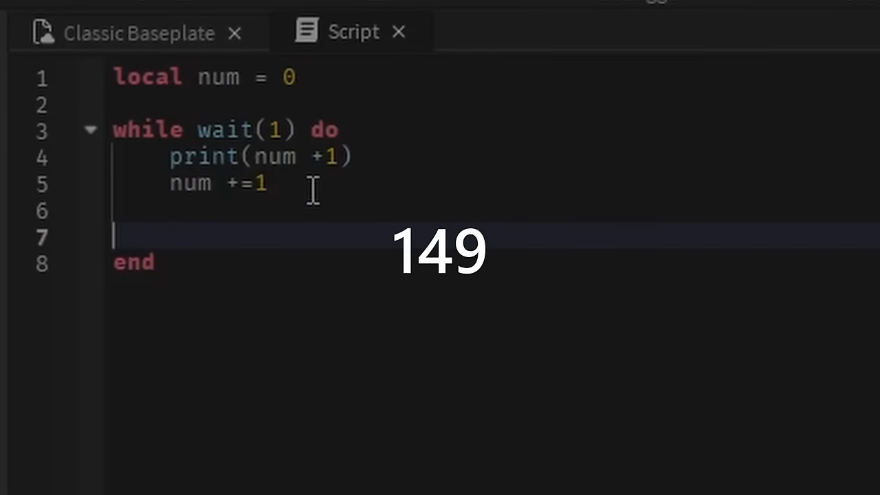
{"action": "key", "text": "Backspace"}
{"action": "type", "text": "(print)"}
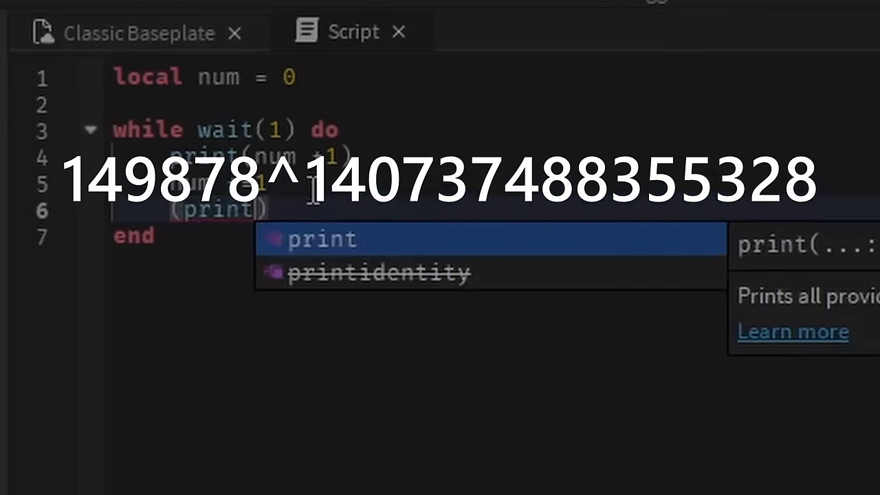
{"action": "left_click", "coordinate": [322, 239]}
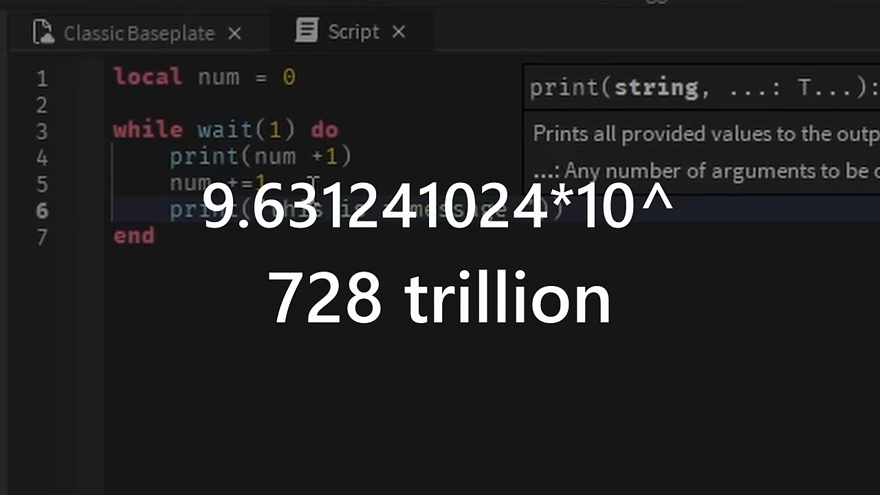
{"action": "type", "text": " lmao"}
{"action": "key", "text": "enter"}
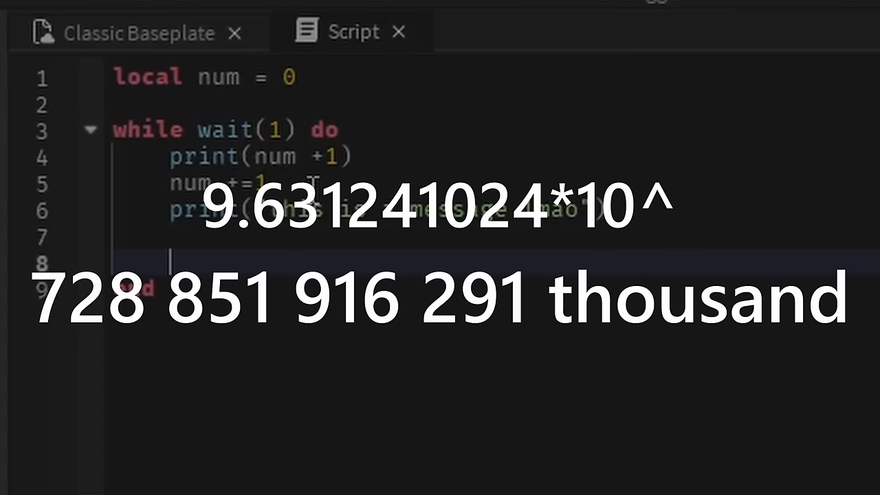
{"action": "type", "text": "pr"}
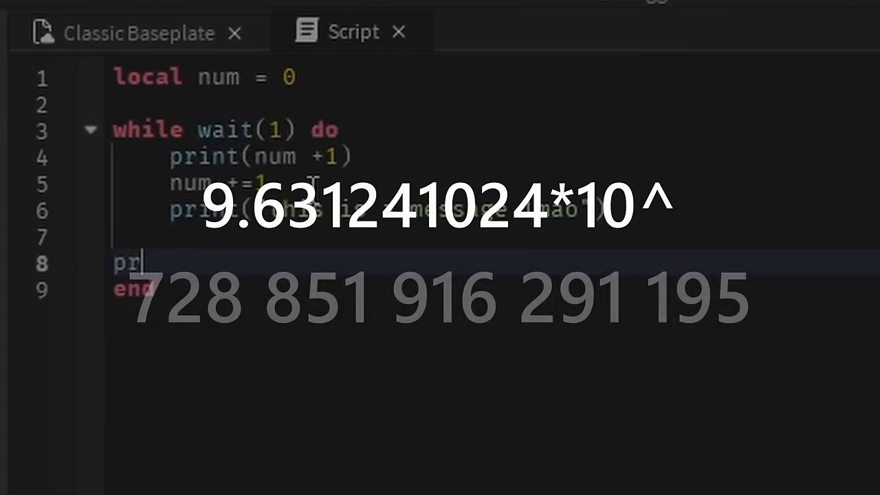